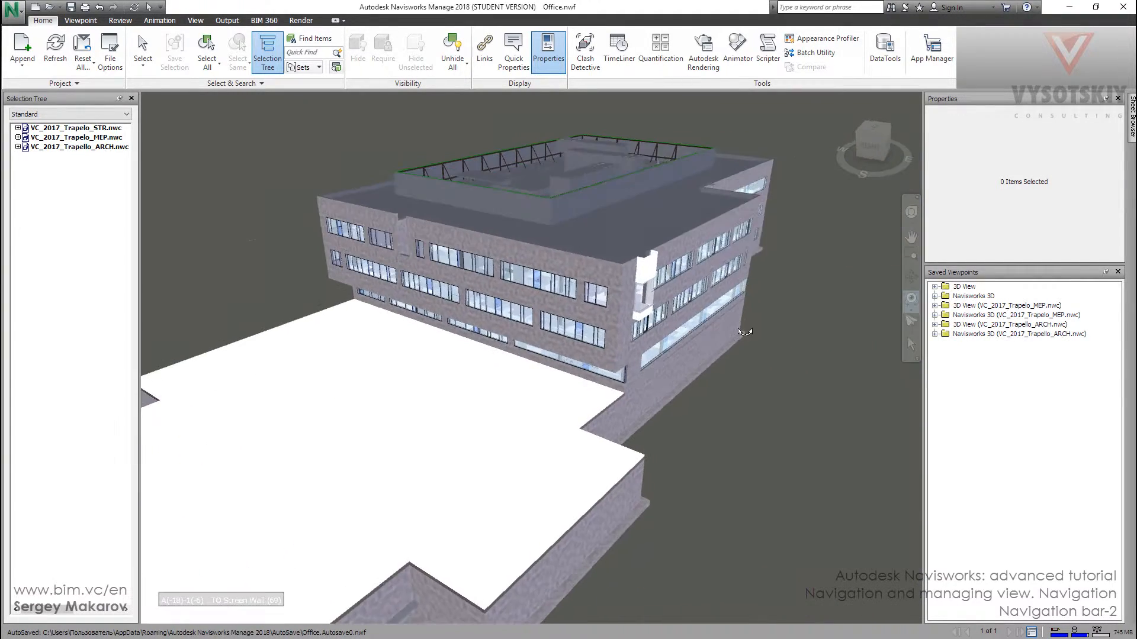
- Orbit the office building to view it from another side
drag(746, 332, 594, 326)
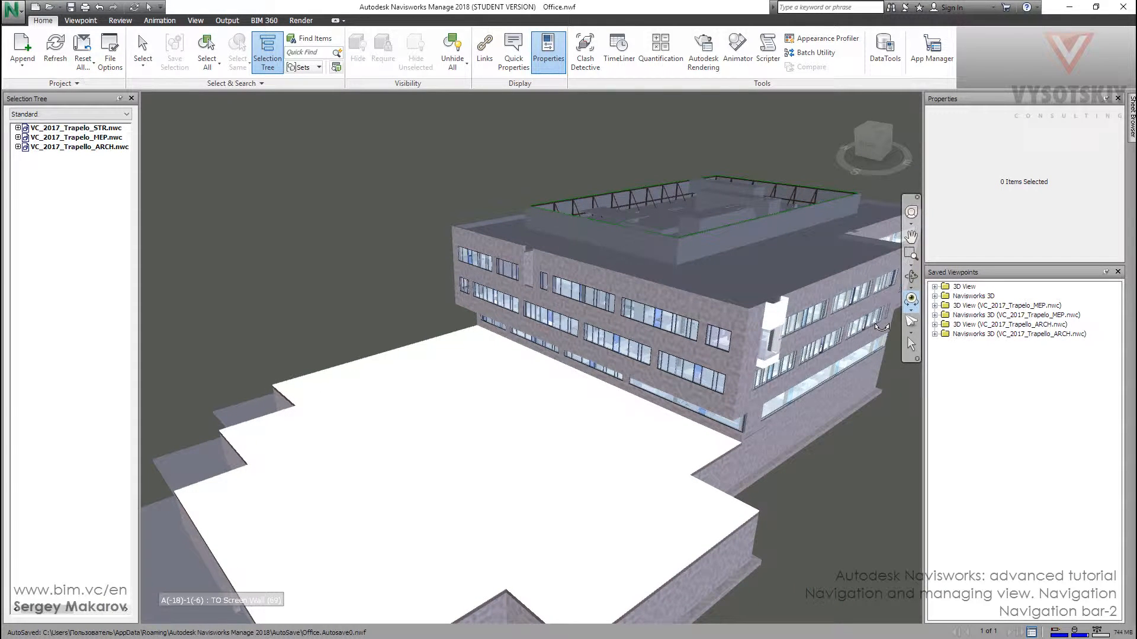
- Use Look Around to turn the view along the building facade from ground level
click(911, 297)
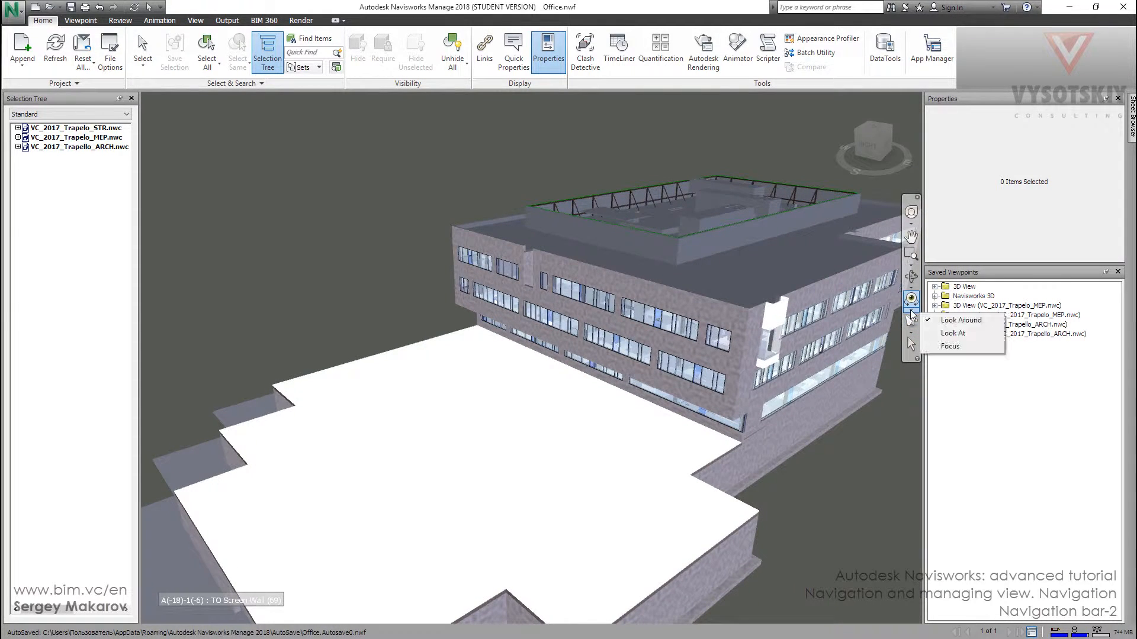
mouse_move(952, 333)
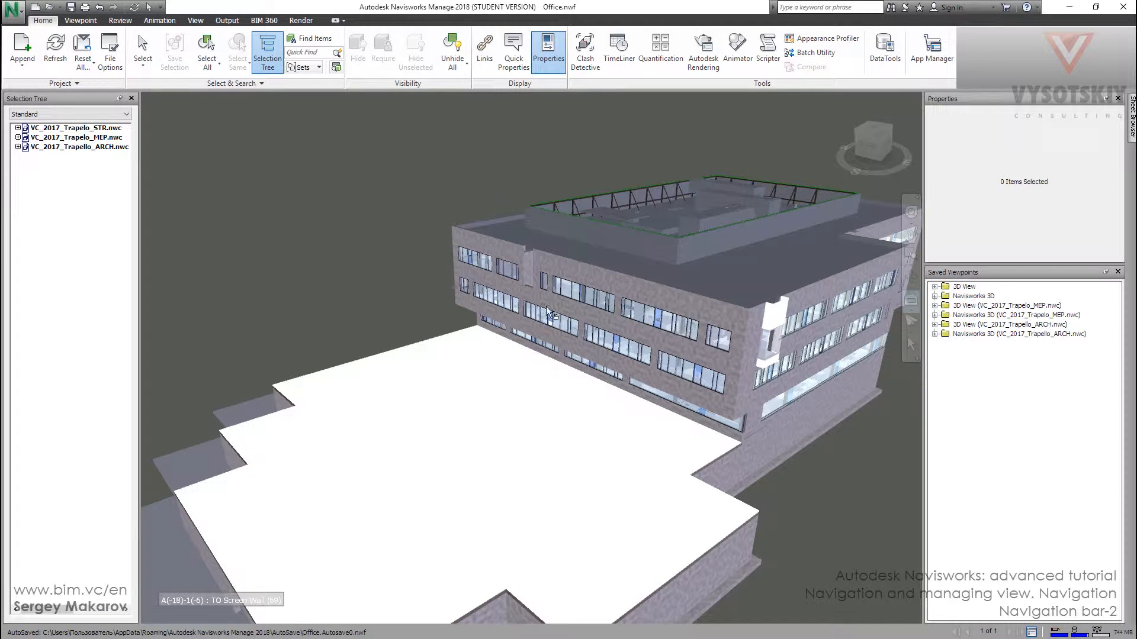
drag(551, 316, 500, 275)
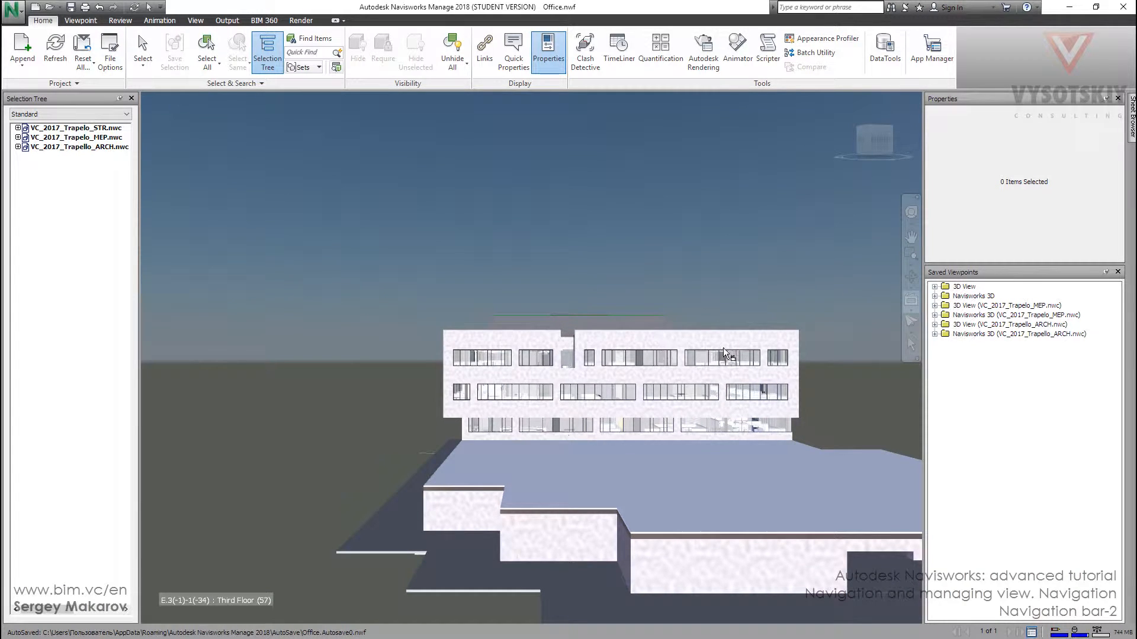
drag(725, 352, 653, 355)
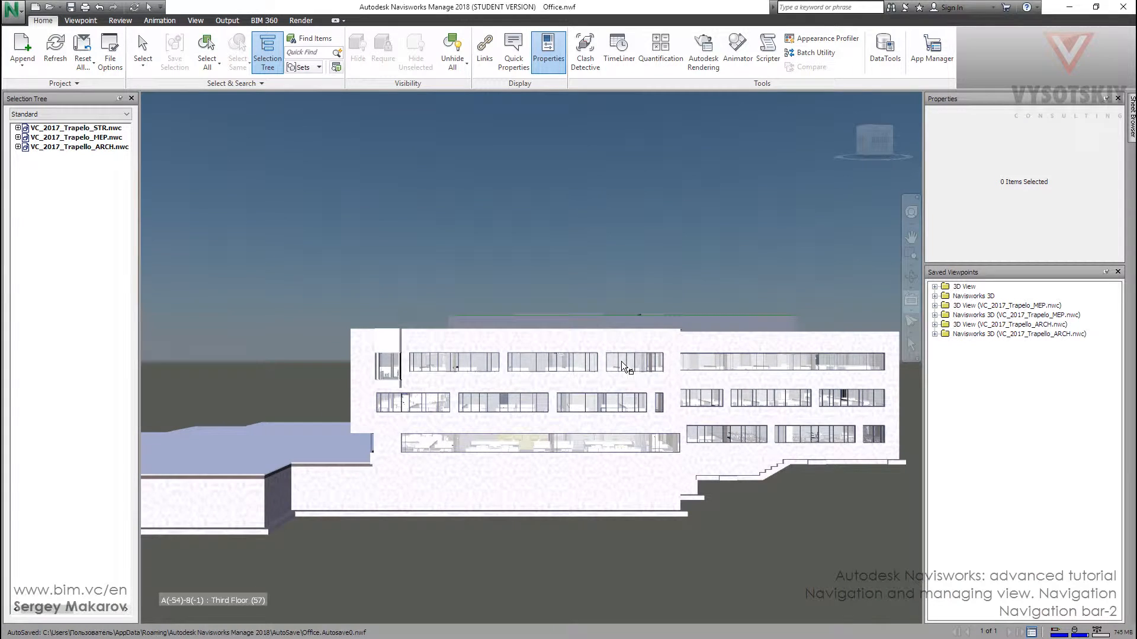
mouse_move(578, 366)
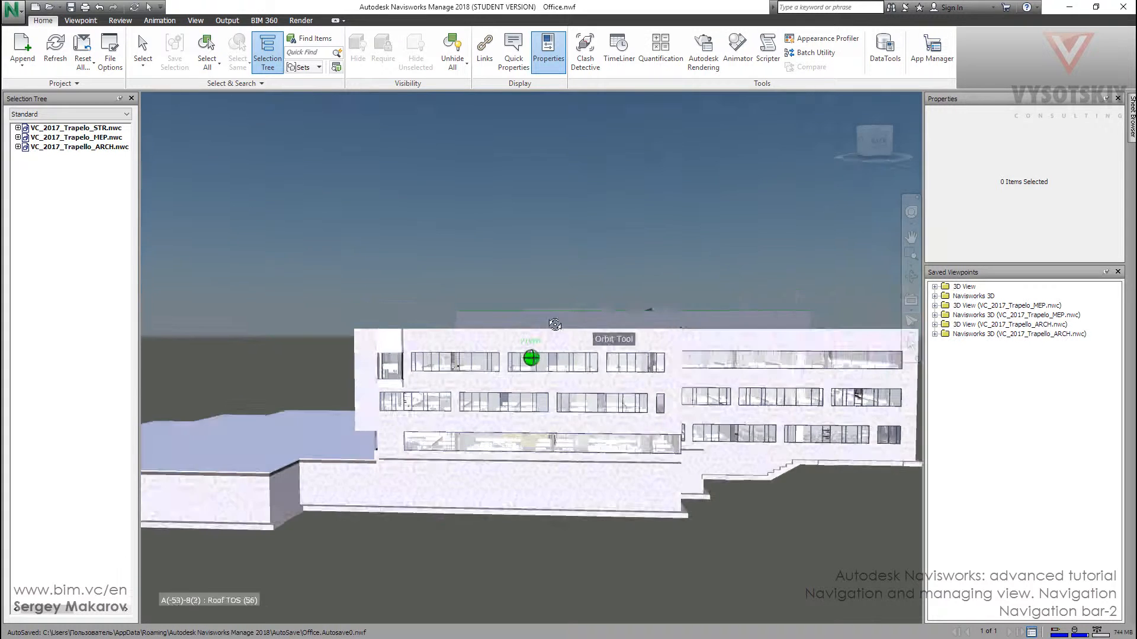
- Choose Focus from the Look flyout on the navigation bar
click(910, 298)
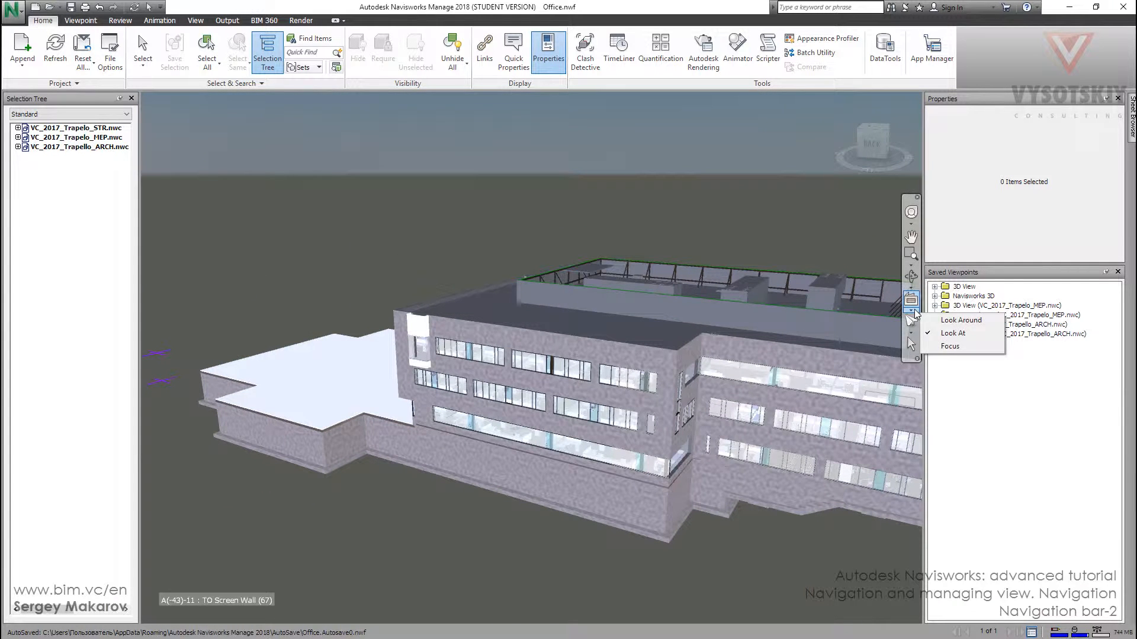
mouse_move(949, 346)
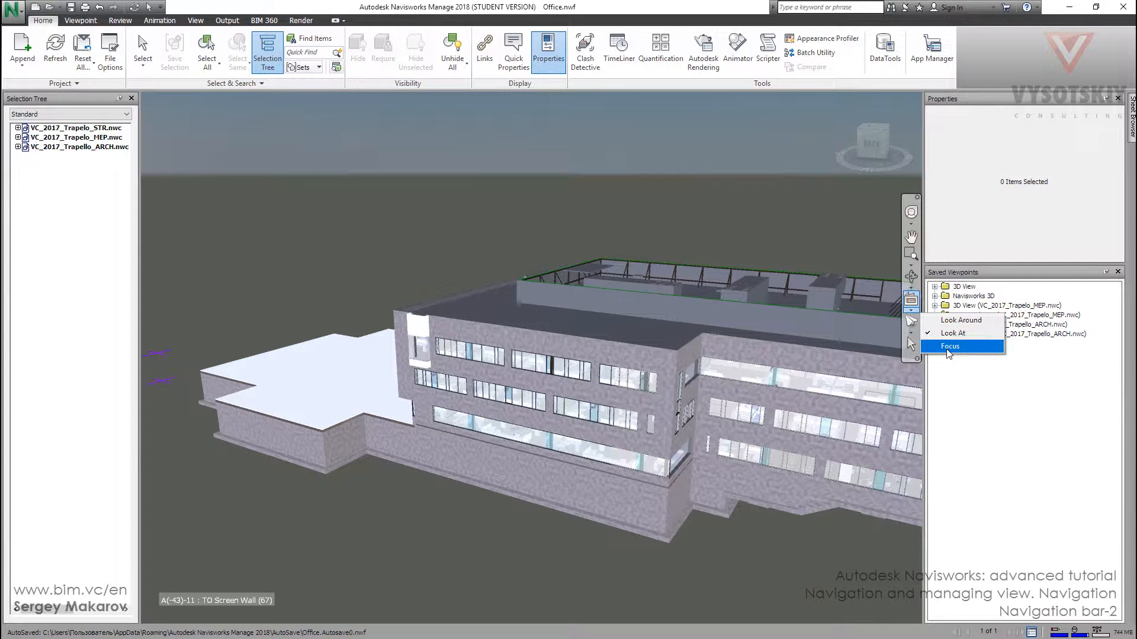
click(950, 345)
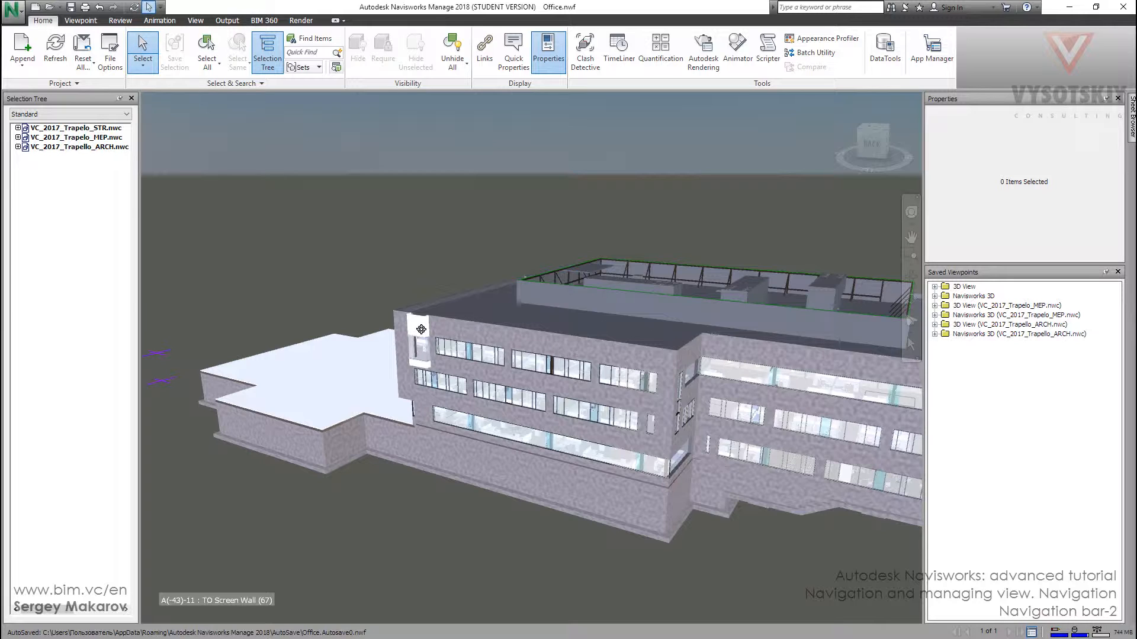
mouse_move(393, 275)
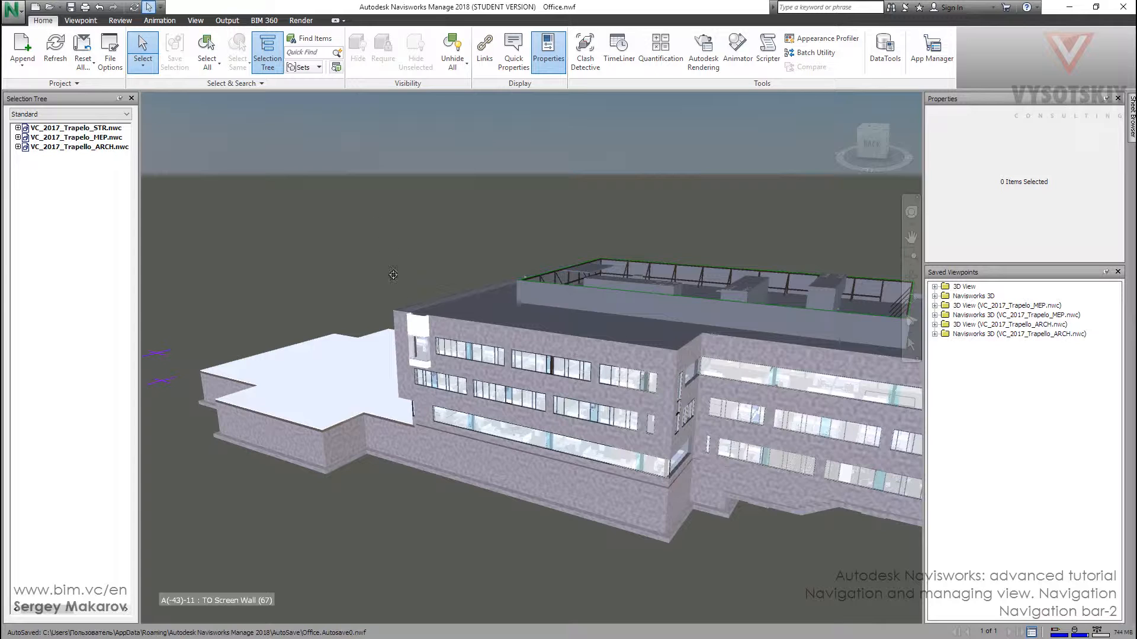
mouse_move(464, 336)
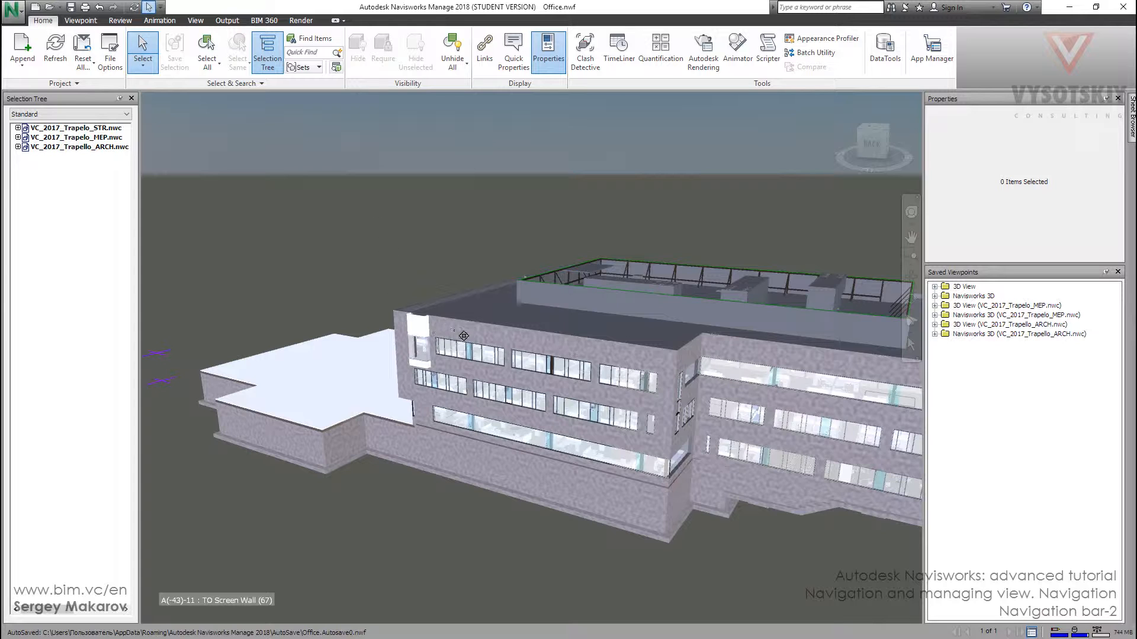
mouse_move(666, 477)
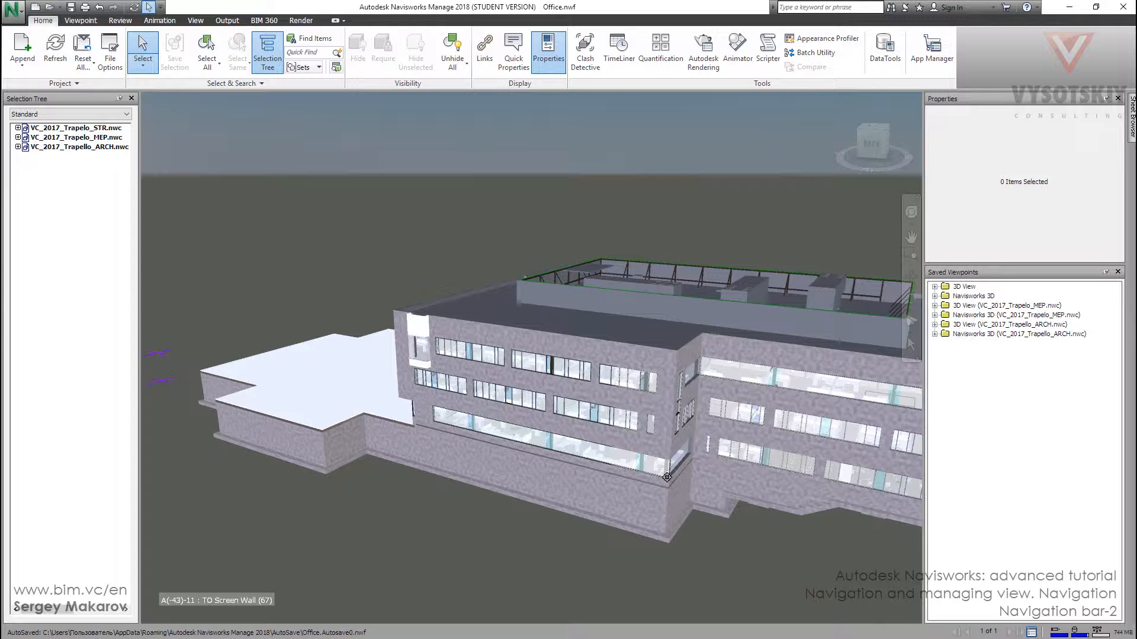
mouse_move(599, 257)
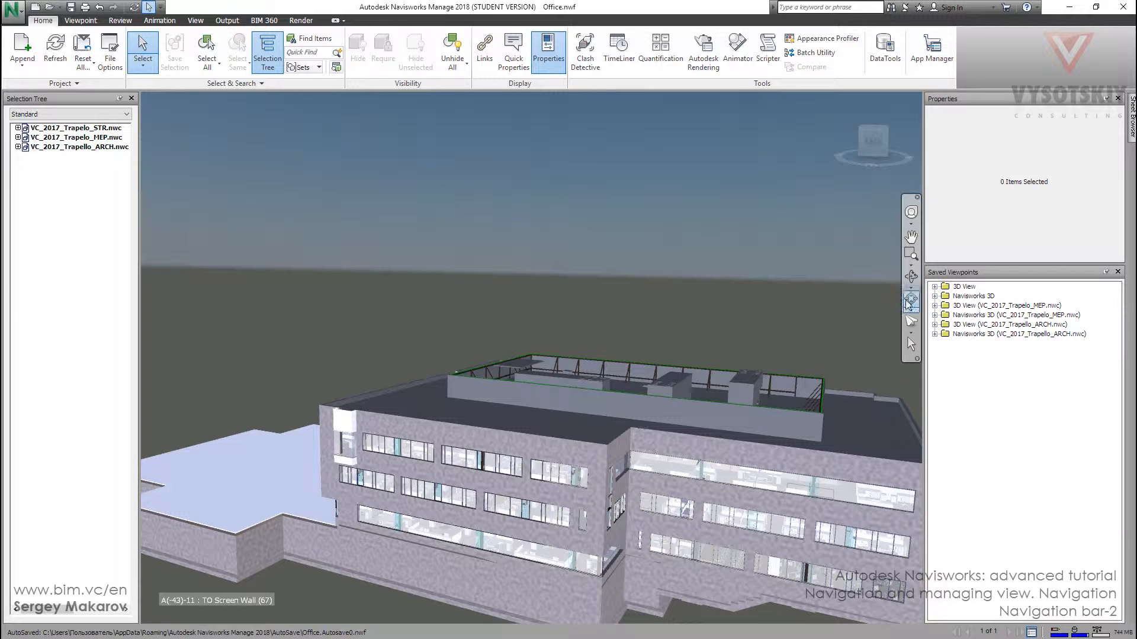
mouse_move(911, 300)
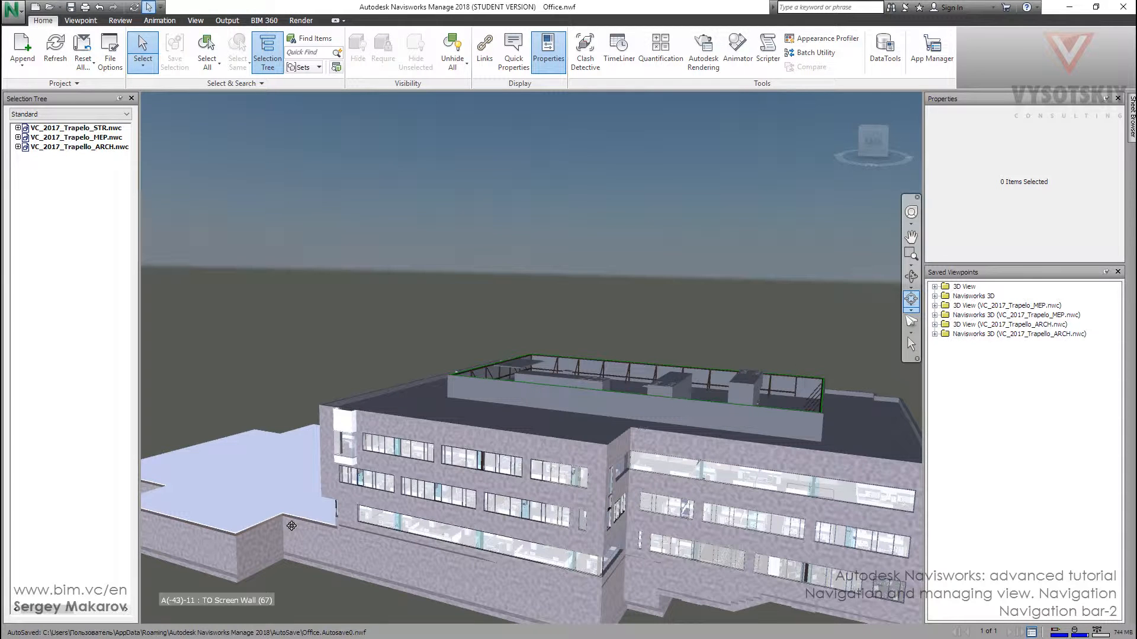
mouse_move(267, 479)
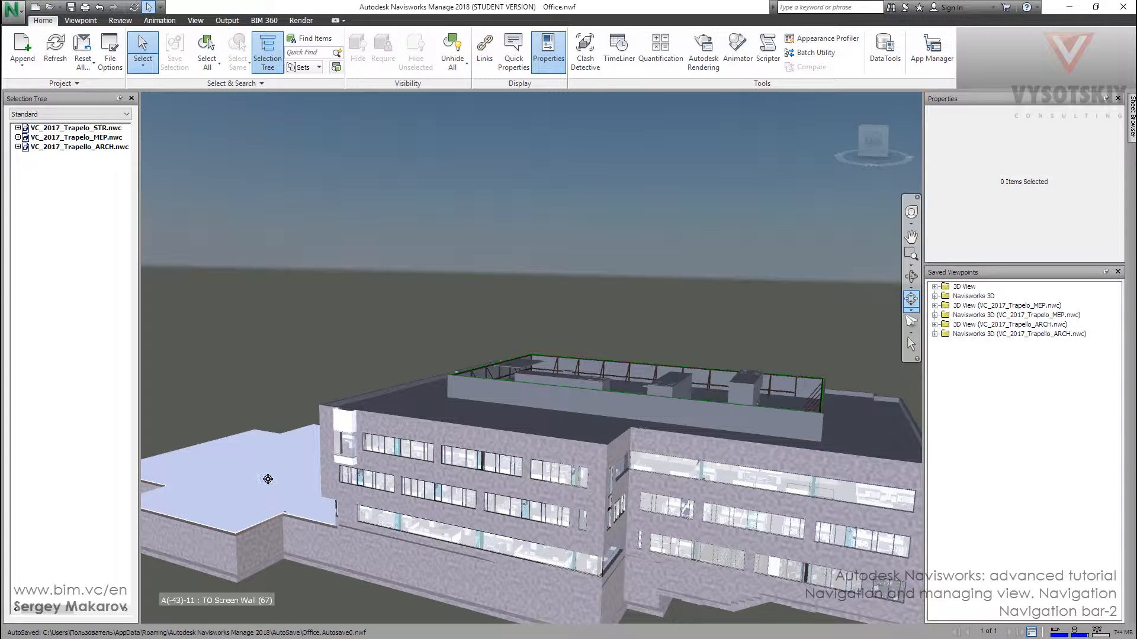
mouse_move(283, 515)
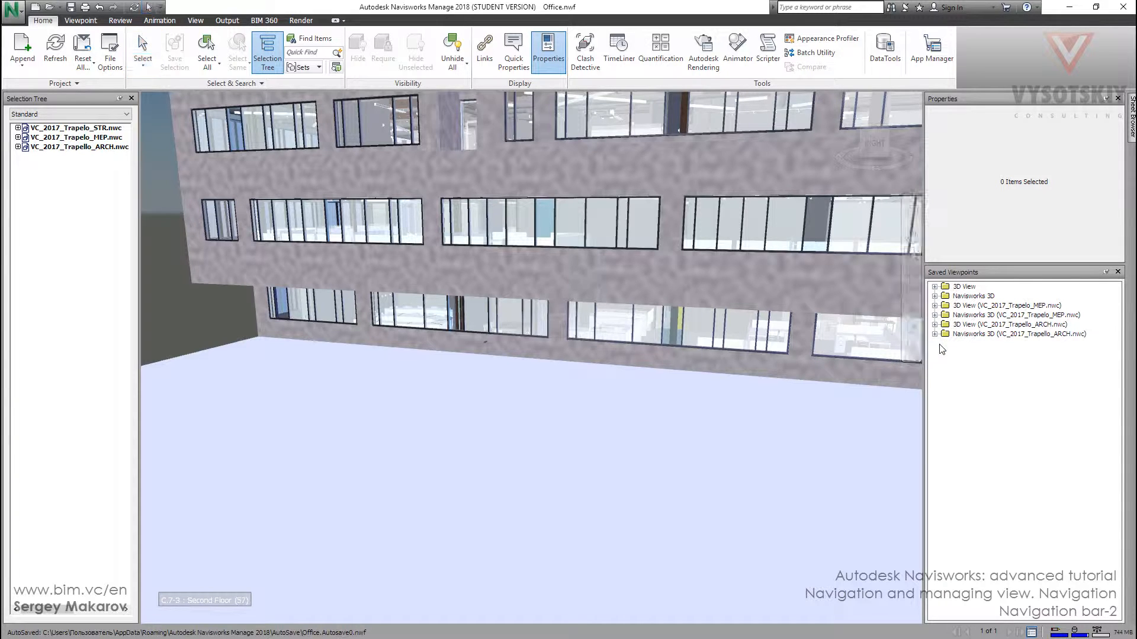
mouse_move(120, 20)
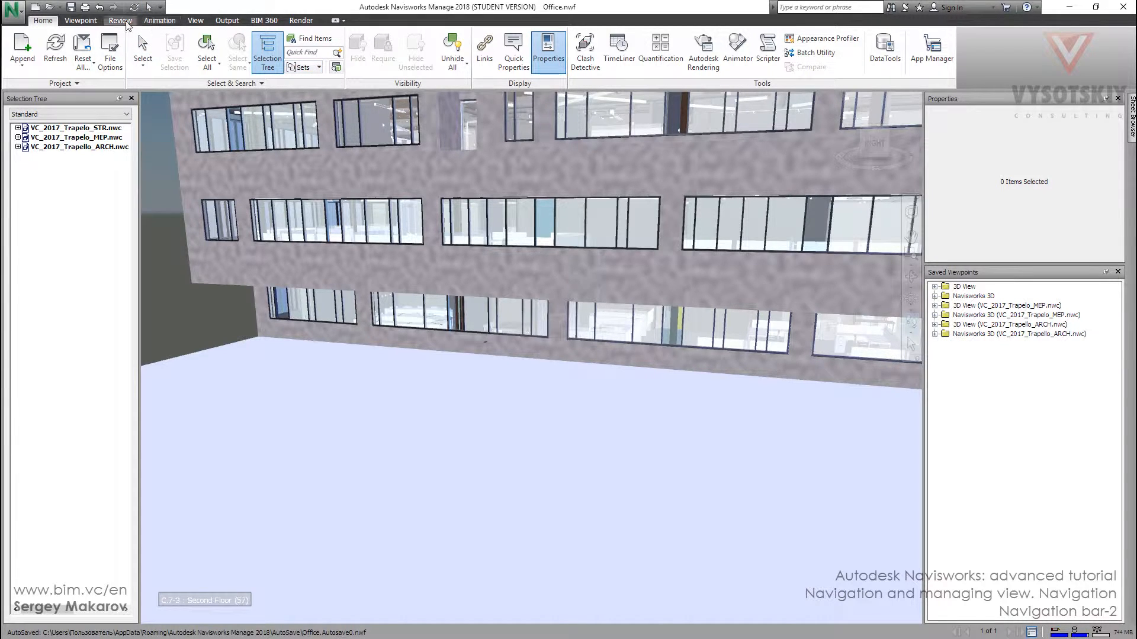
- Turn on Third Person under Realism on the Viewpoint tab
click(80, 20)
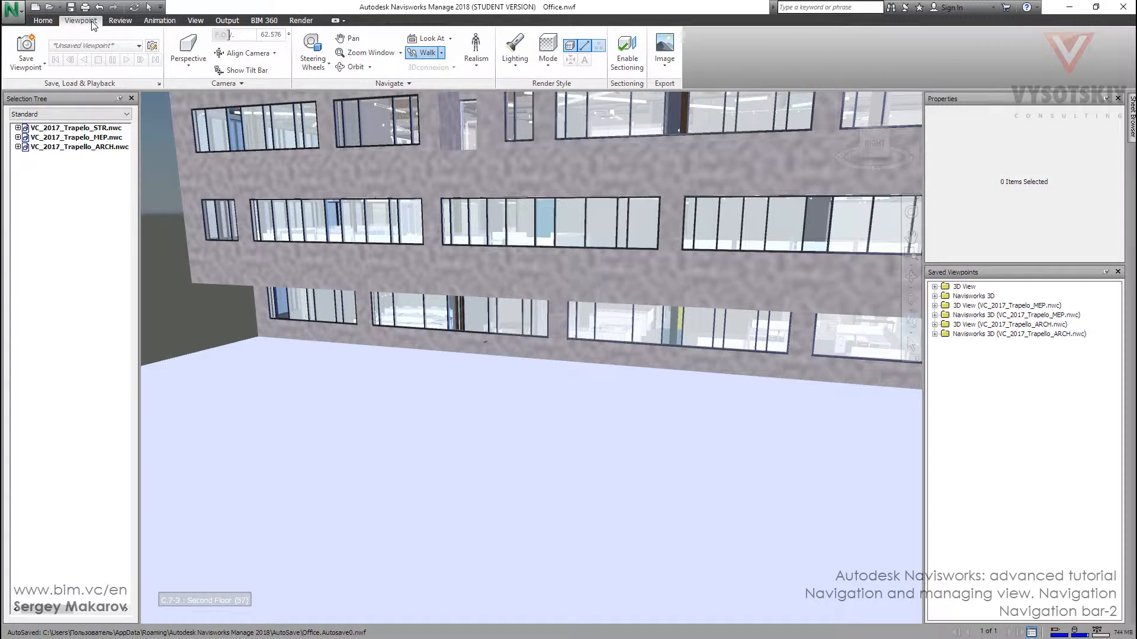
click(476, 51)
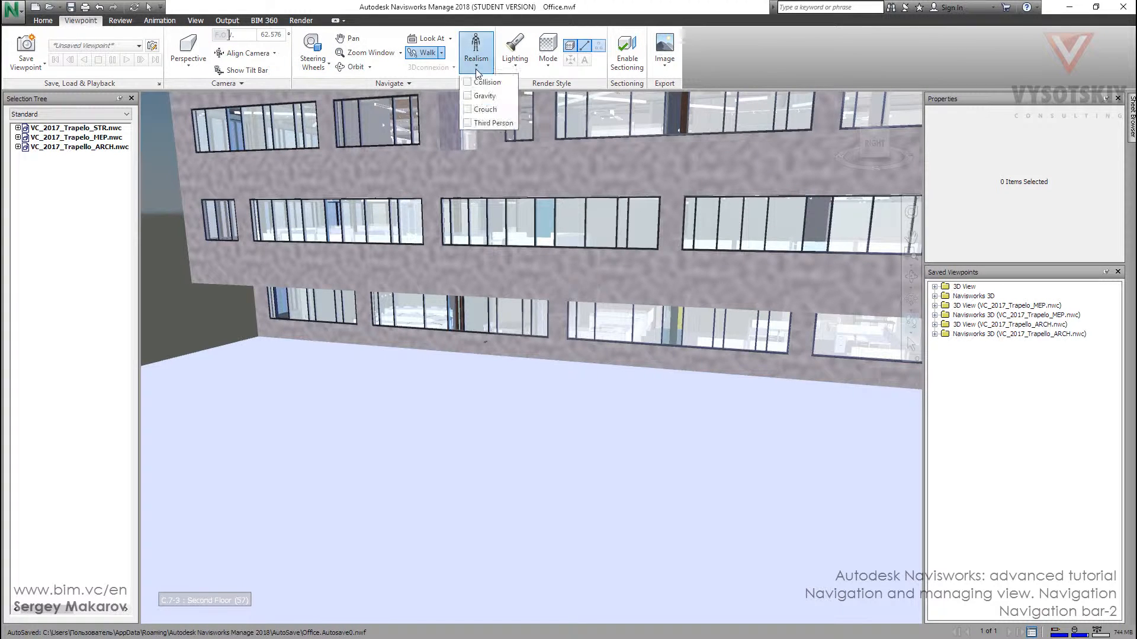
click(468, 123)
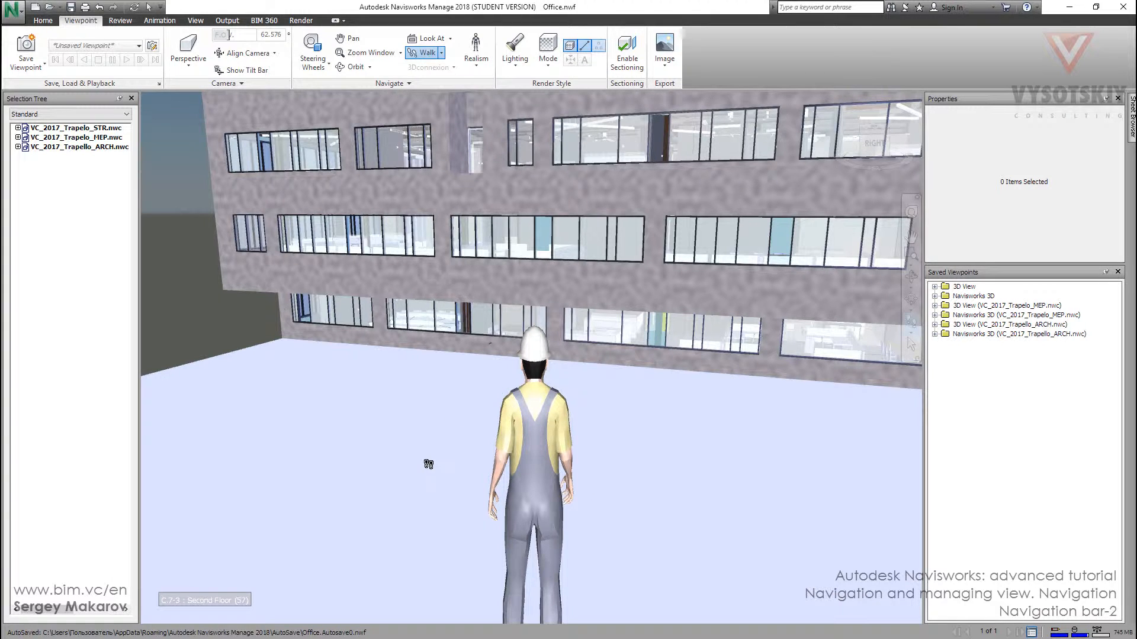
mouse_move(412, 472)
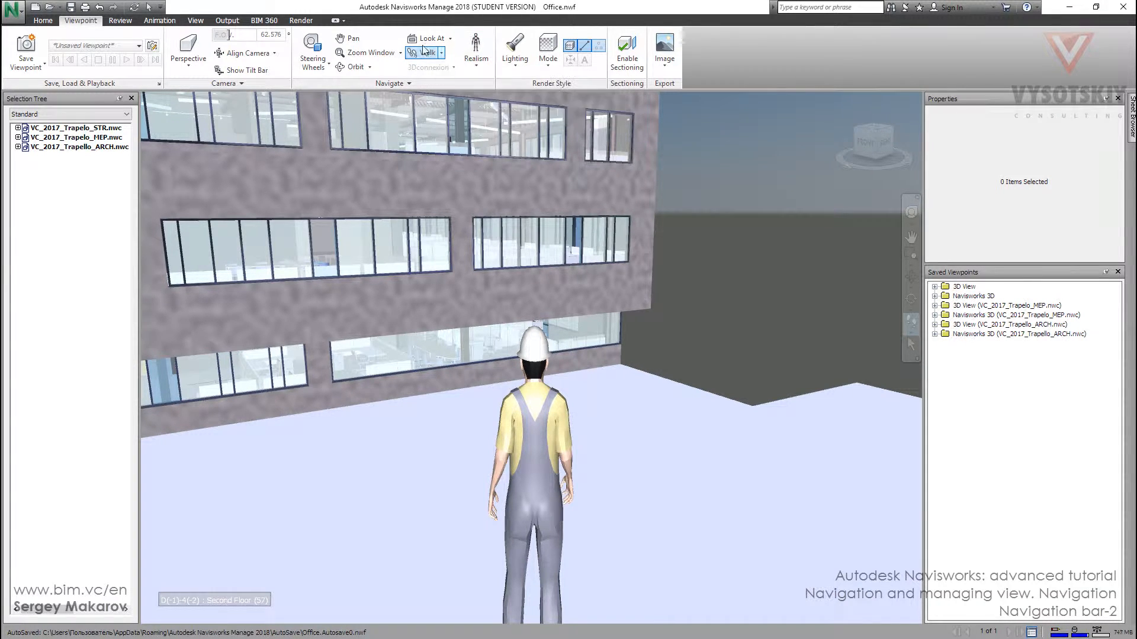
- Switch Walk to Fly and fly the avatar up beside the upper floors
click(423, 52)
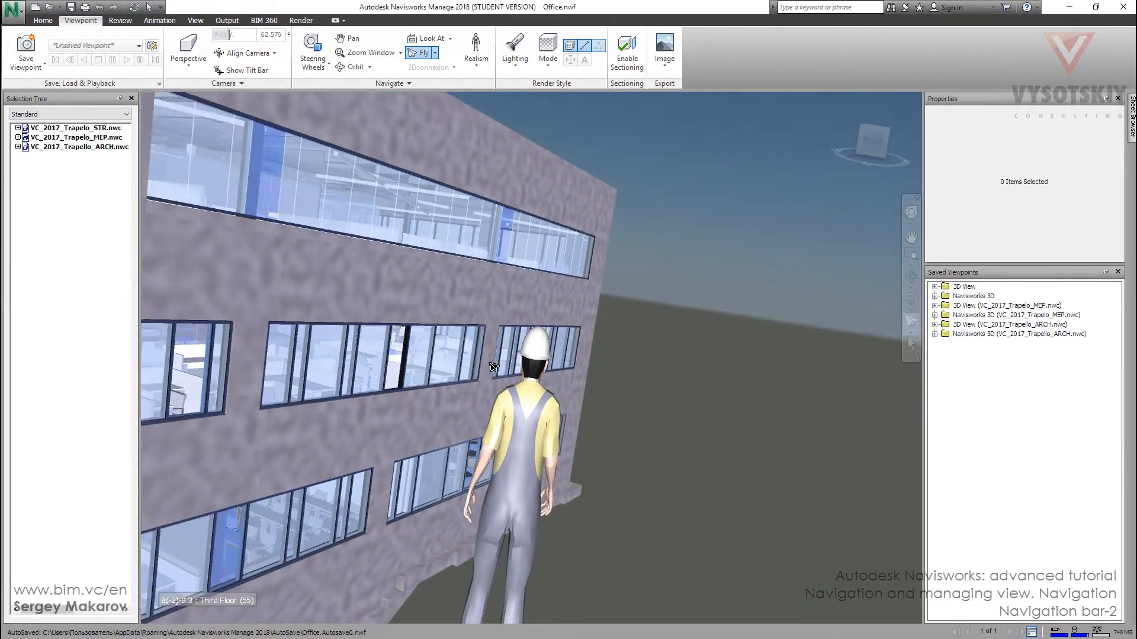
drag(493, 368, 667, 300)
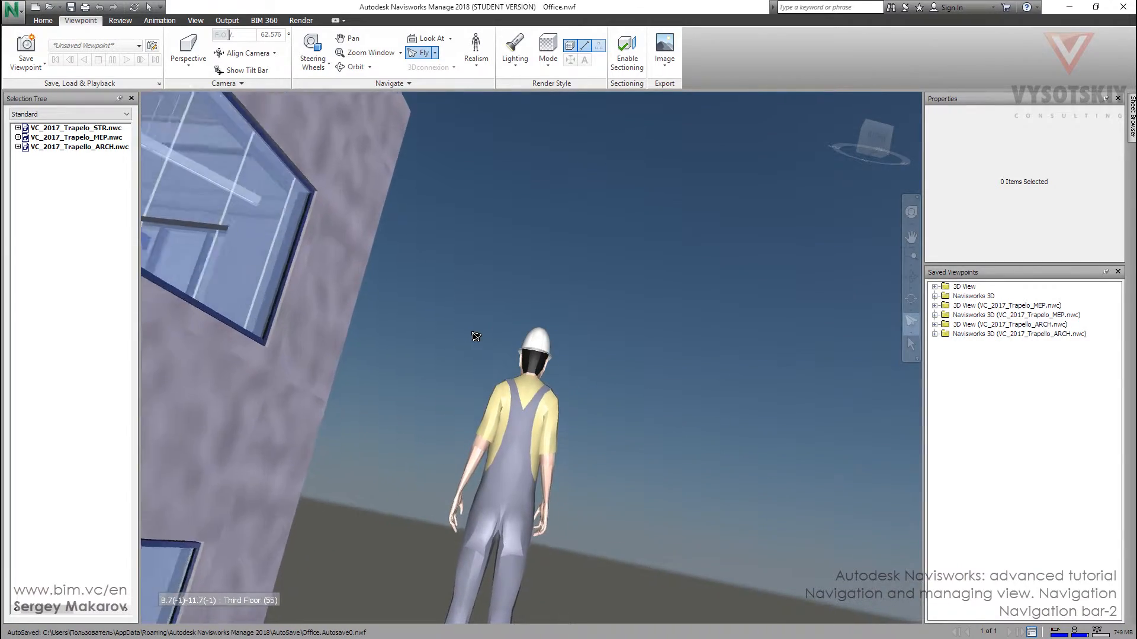
drag(476, 336, 634, 335)
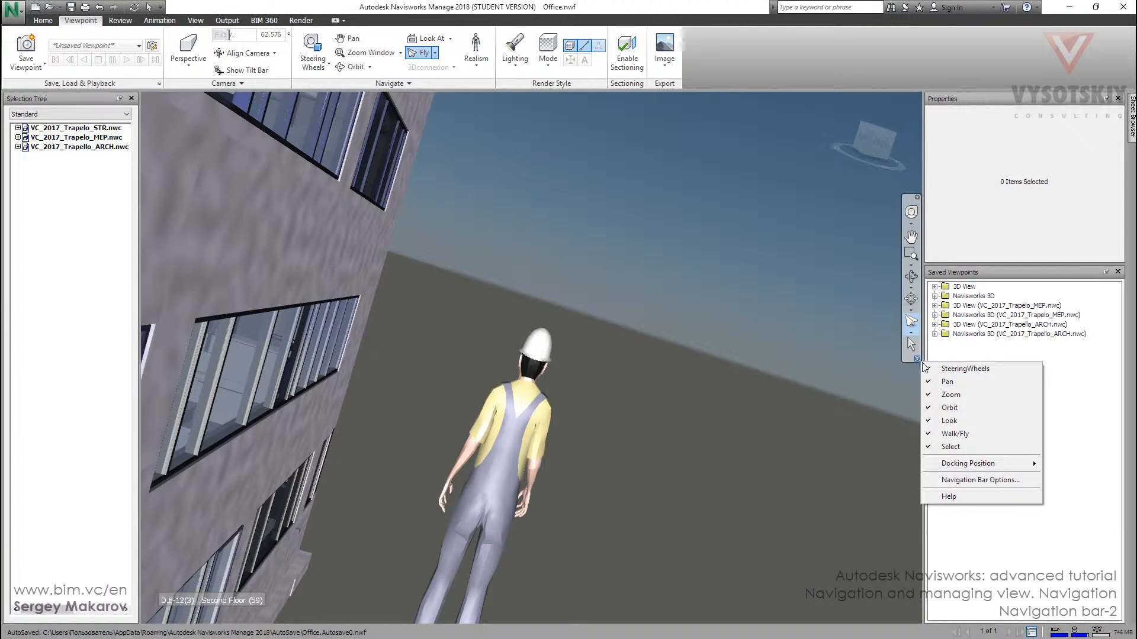
mouse_move(965, 368)
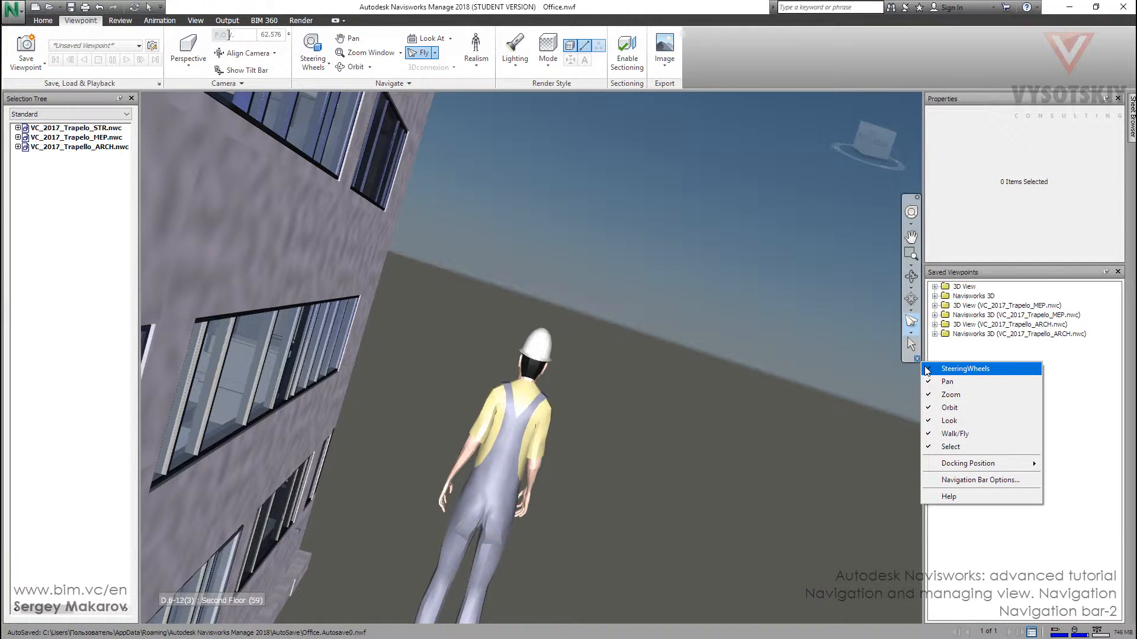
- Hide the Pan, Look and Zoom tools from the navigation bar
click(922, 377)
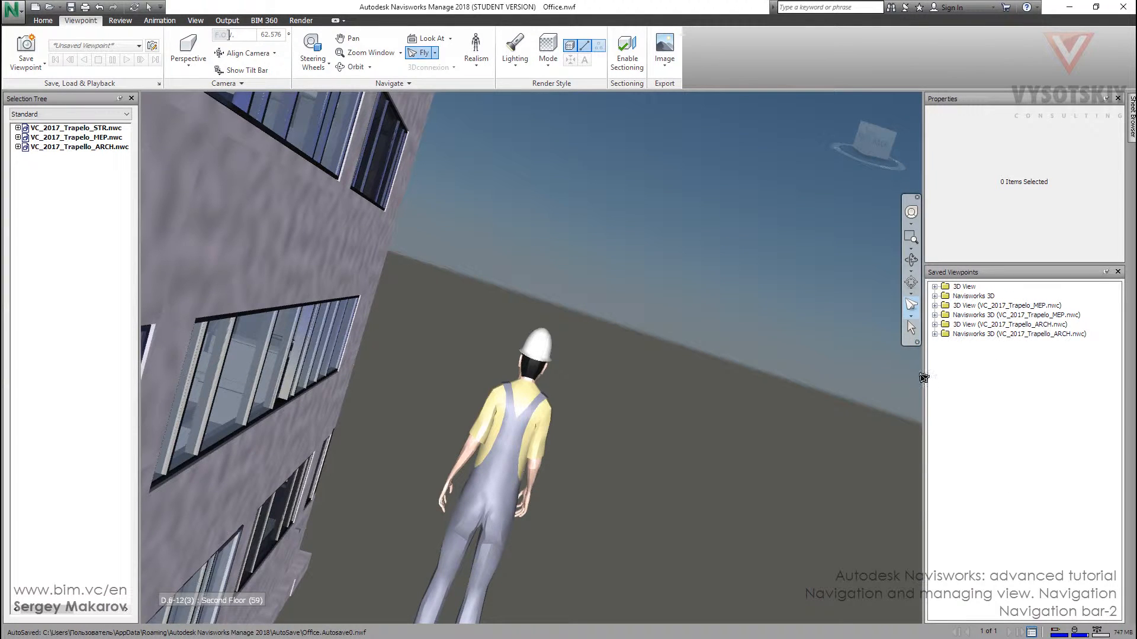
click(911, 341)
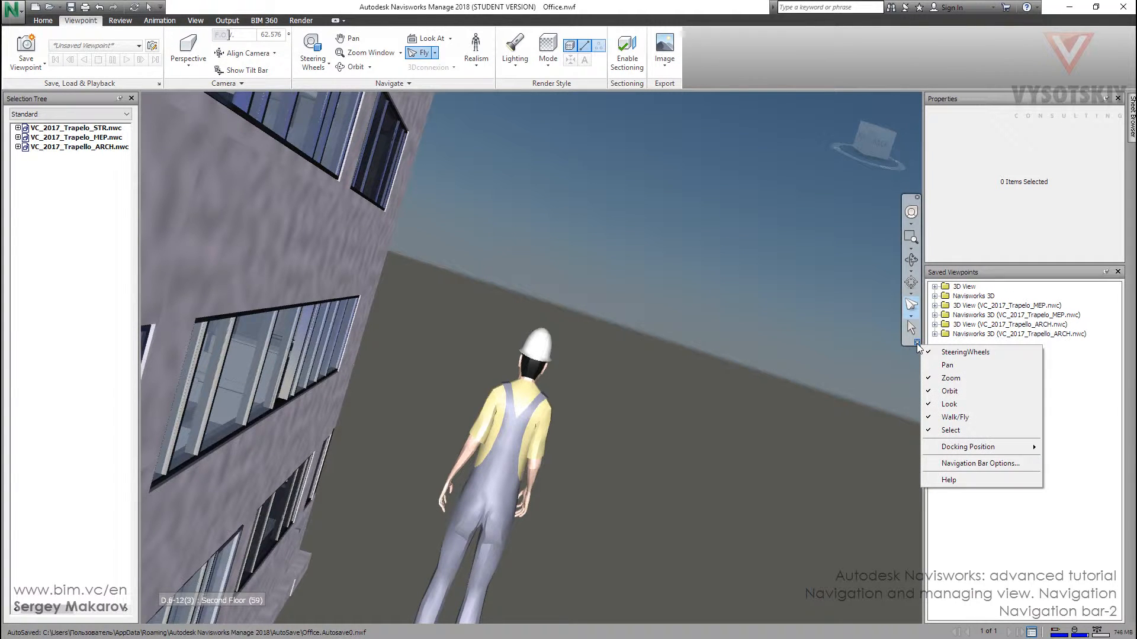
mouse_move(949, 404)
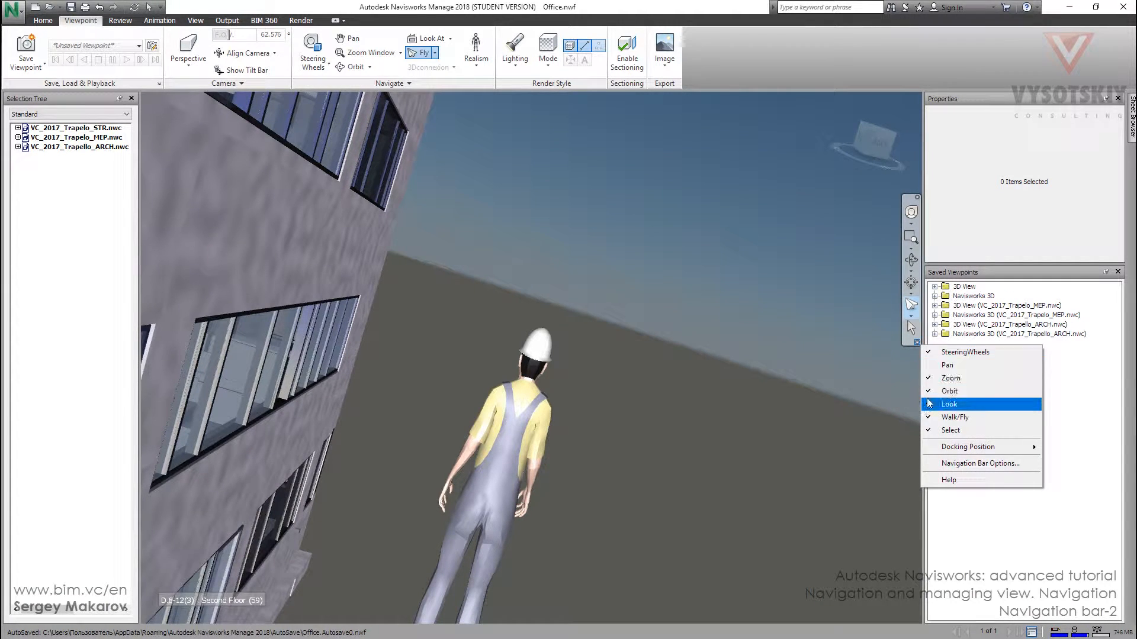
mouse_move(950, 391)
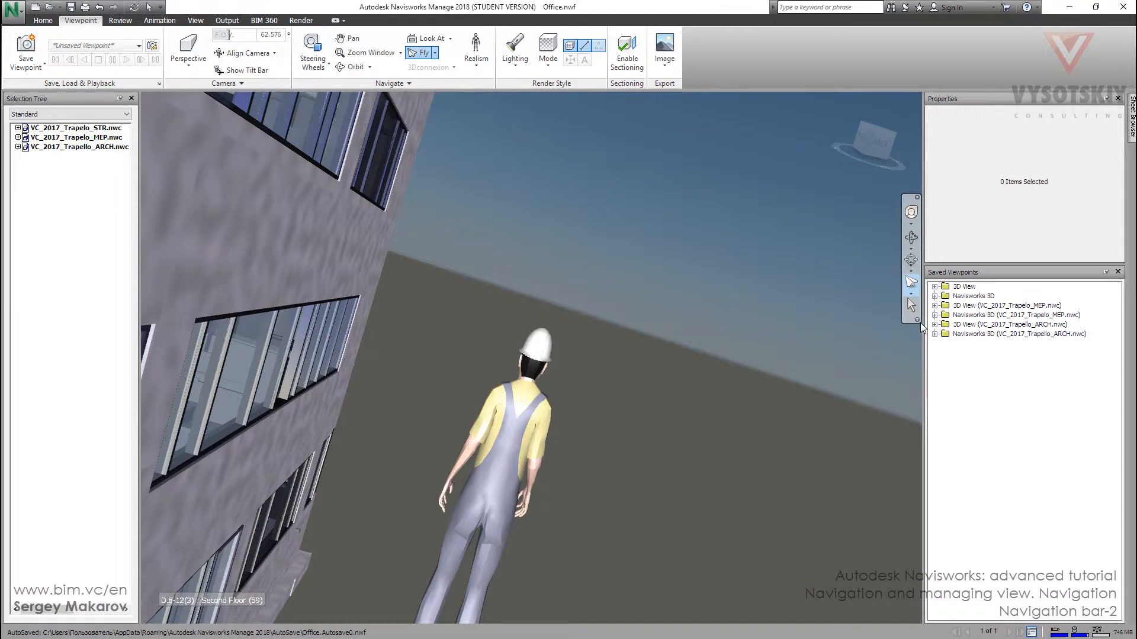
right_click(912, 320)
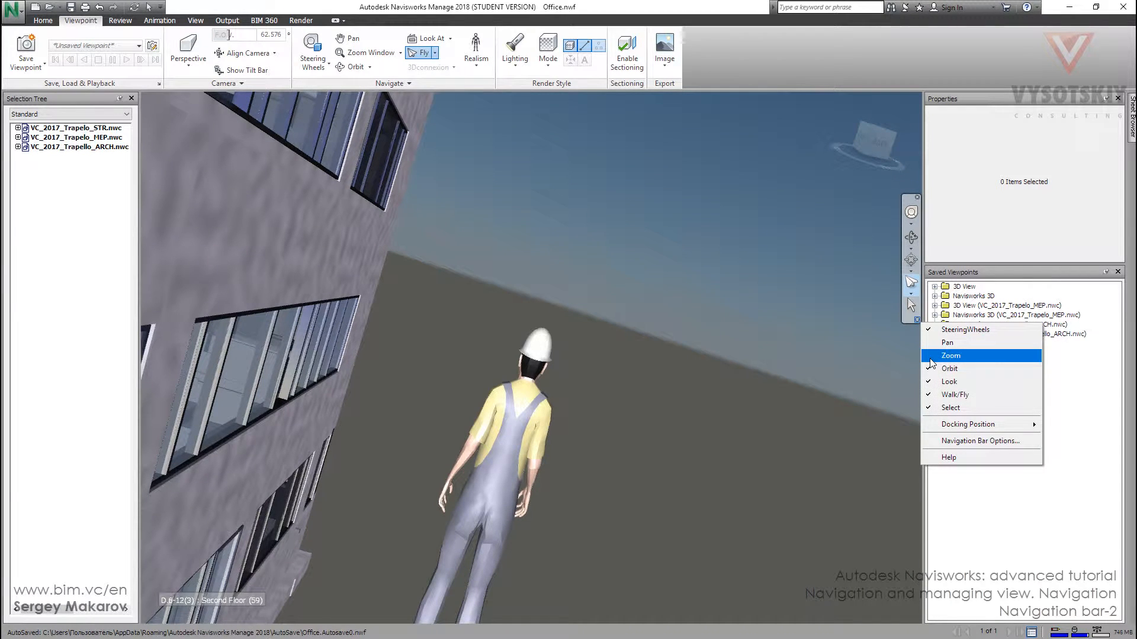
mouse_move(979, 424)
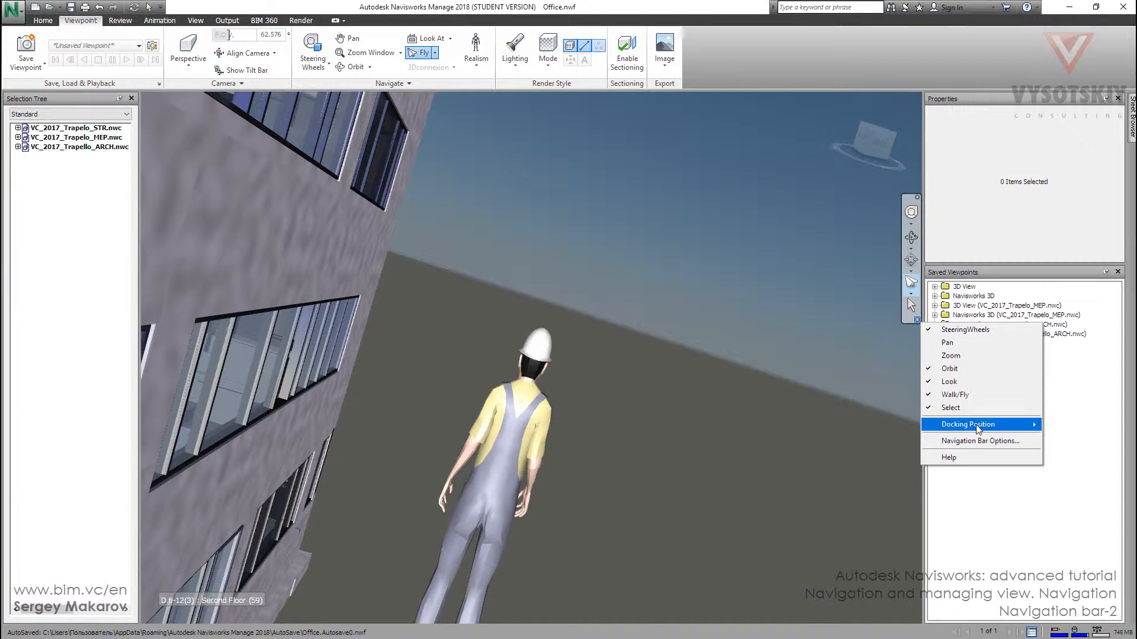
- Dock the navigation bar at the Top Left position
click(965, 424)
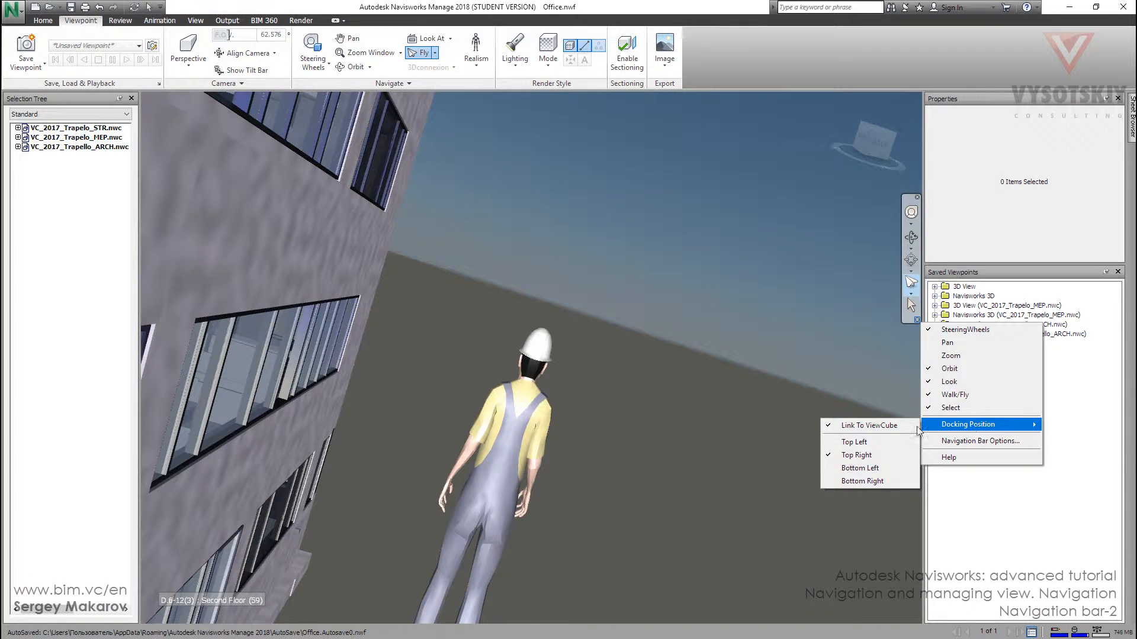
click(853, 442)
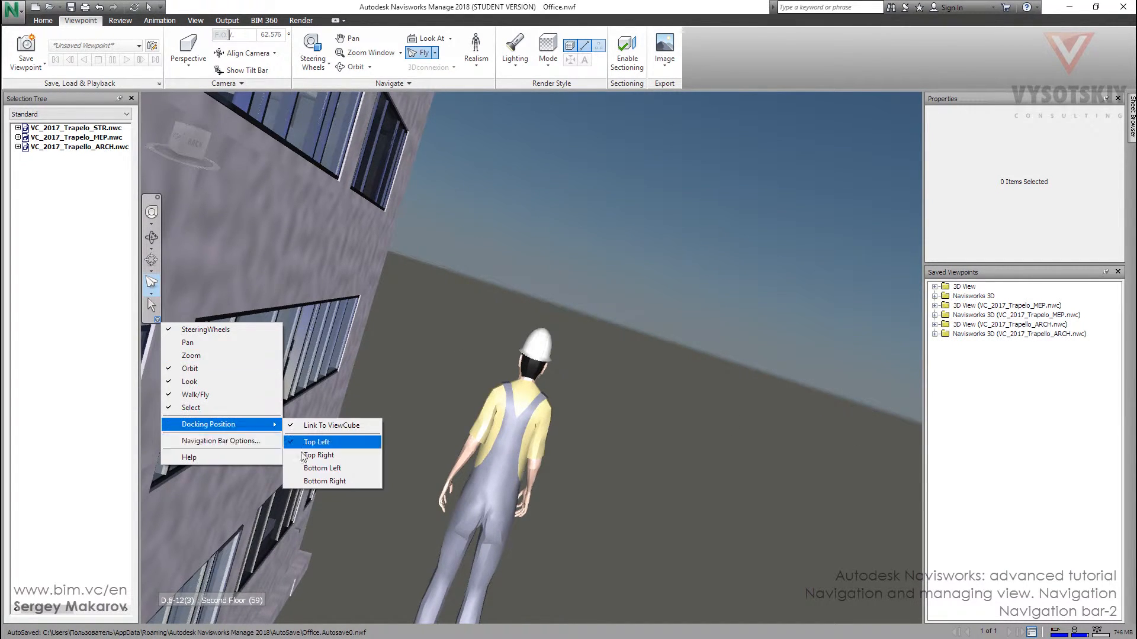
click(325, 480)
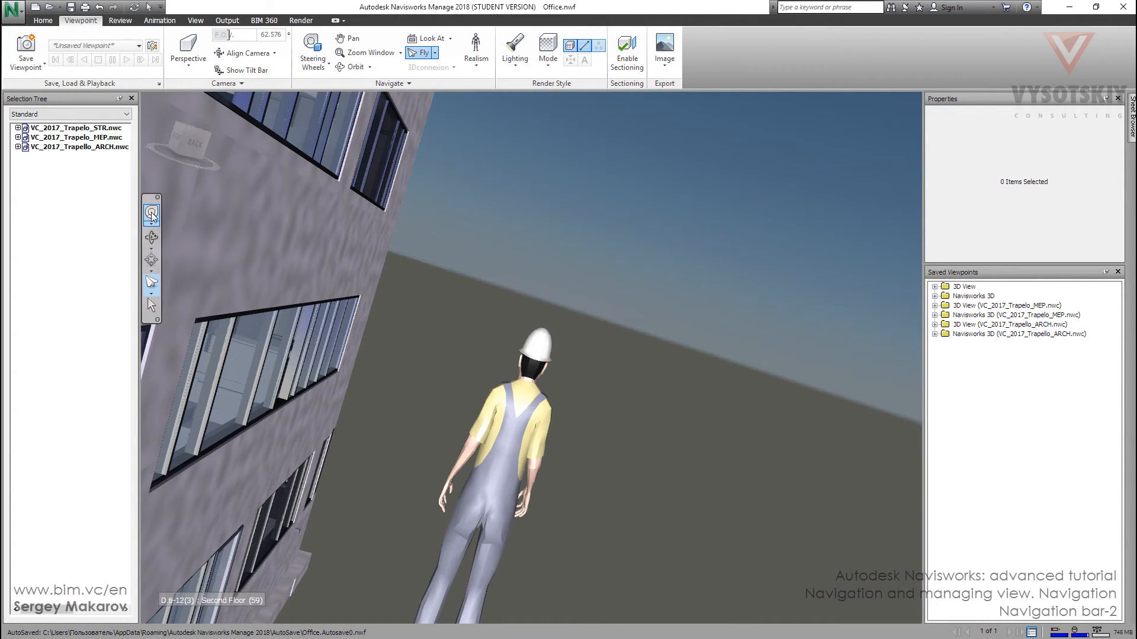
mouse_move(151, 212)
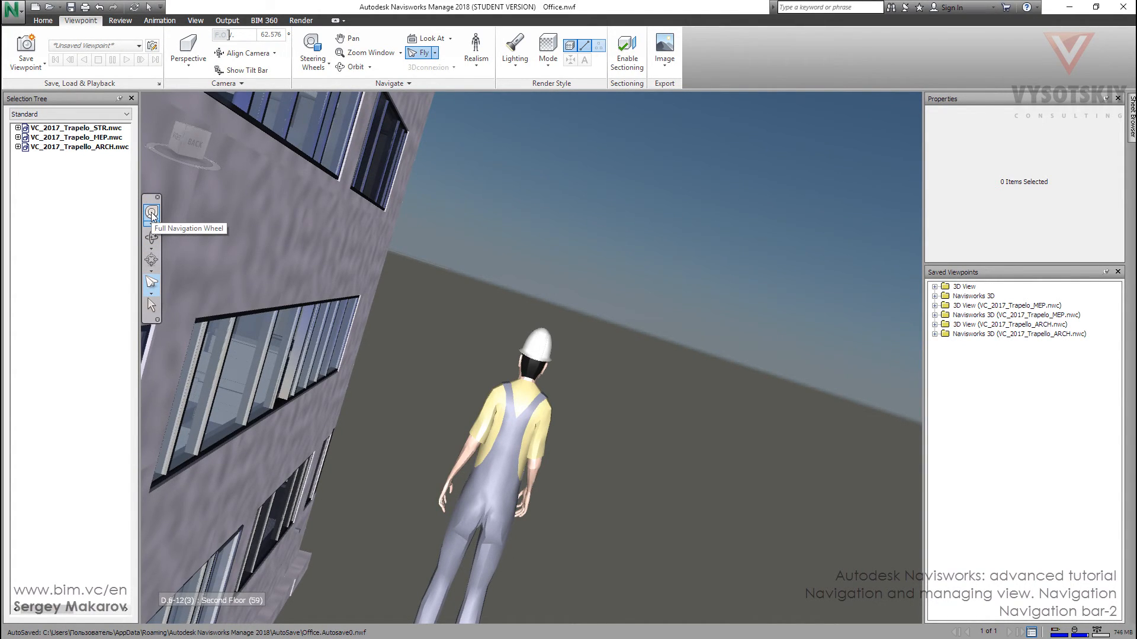